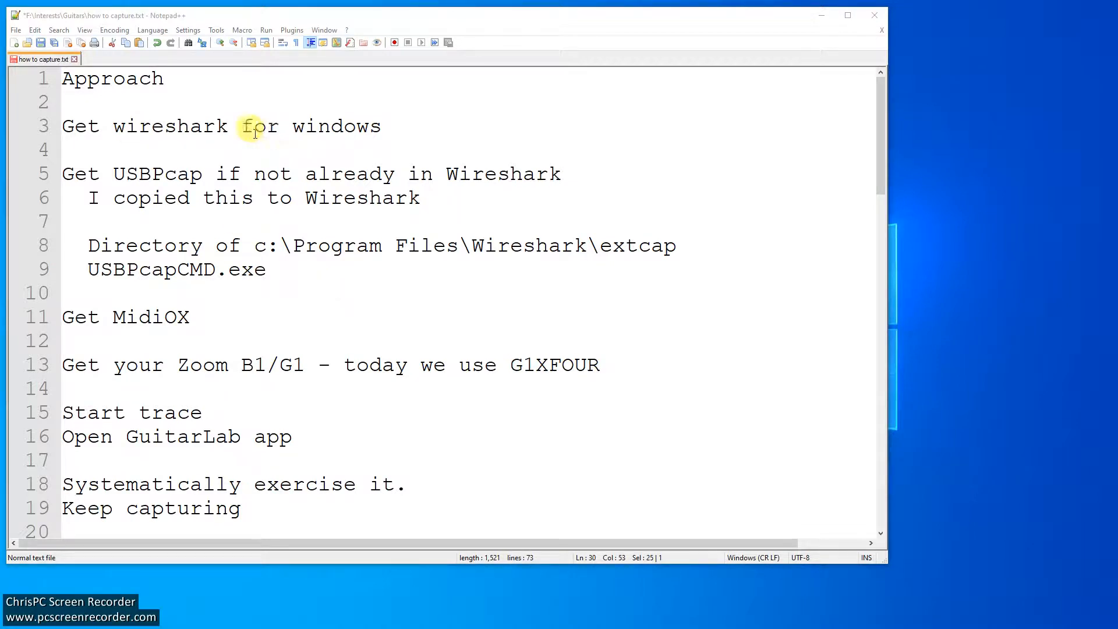
pyautogui.moveTo(140, 174)
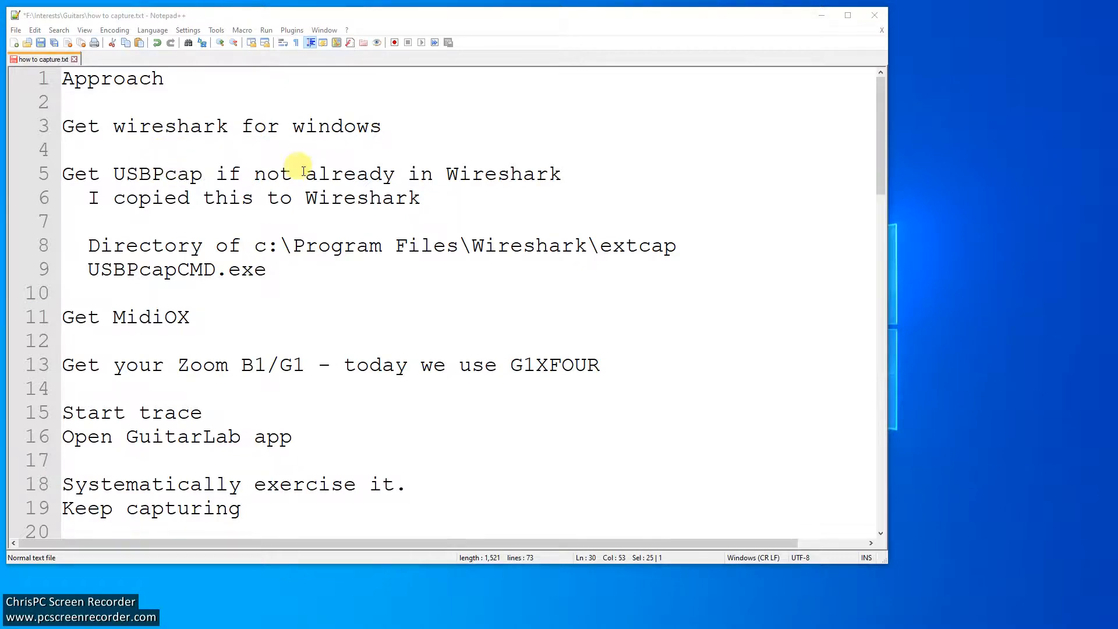
pyautogui.moveTo(508, 245)
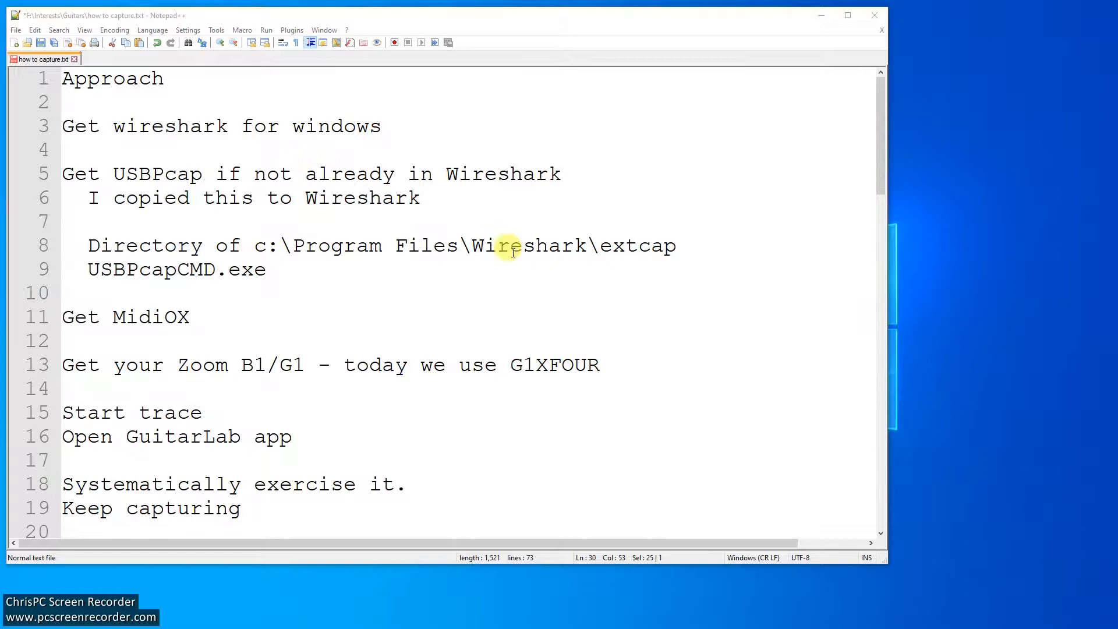
pyautogui.moveTo(269, 279)
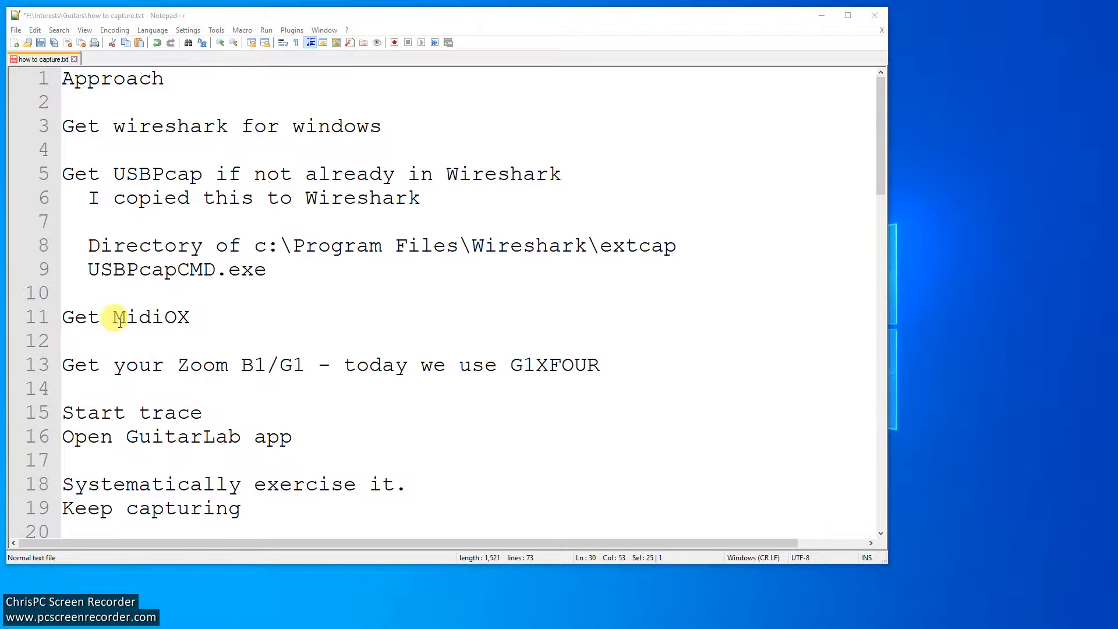
# - Scroll the ZoomG1X.pcap packet list to a SysEx command and inspect its first MIDI event bytes
pyautogui.scroll(-3)
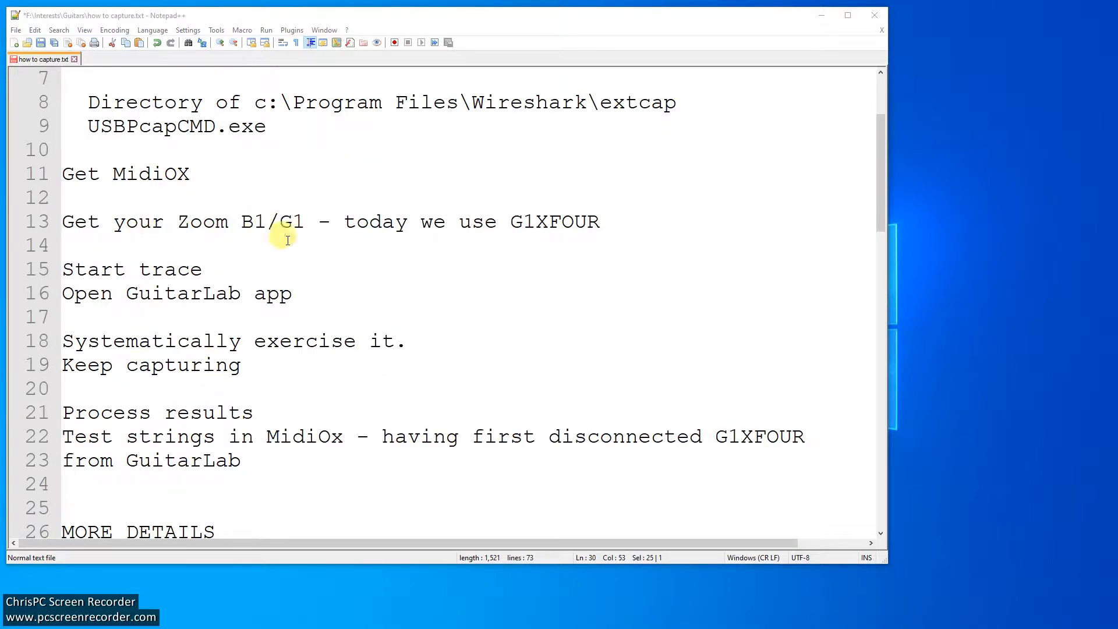
pyautogui.moveTo(552, 235)
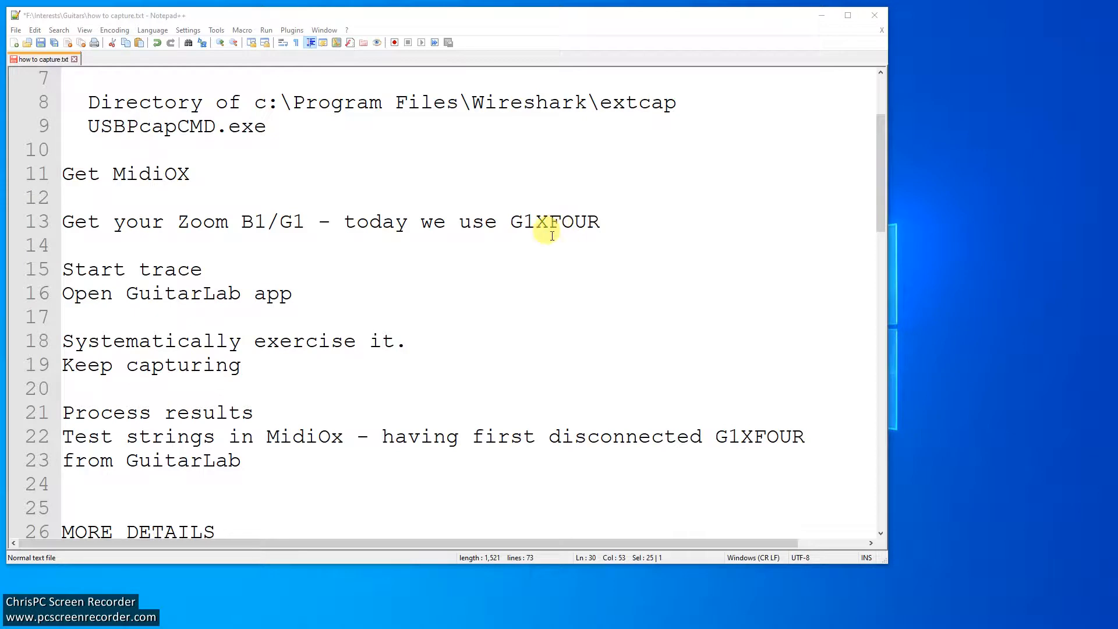
pyautogui.scroll(-3)
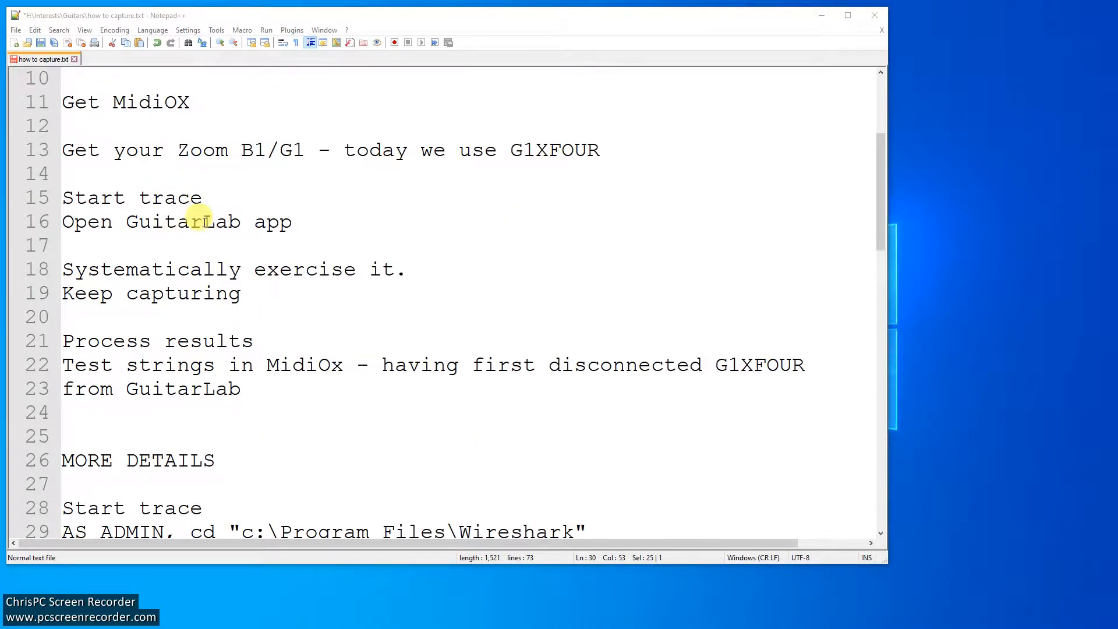
pyautogui.moveTo(310, 269)
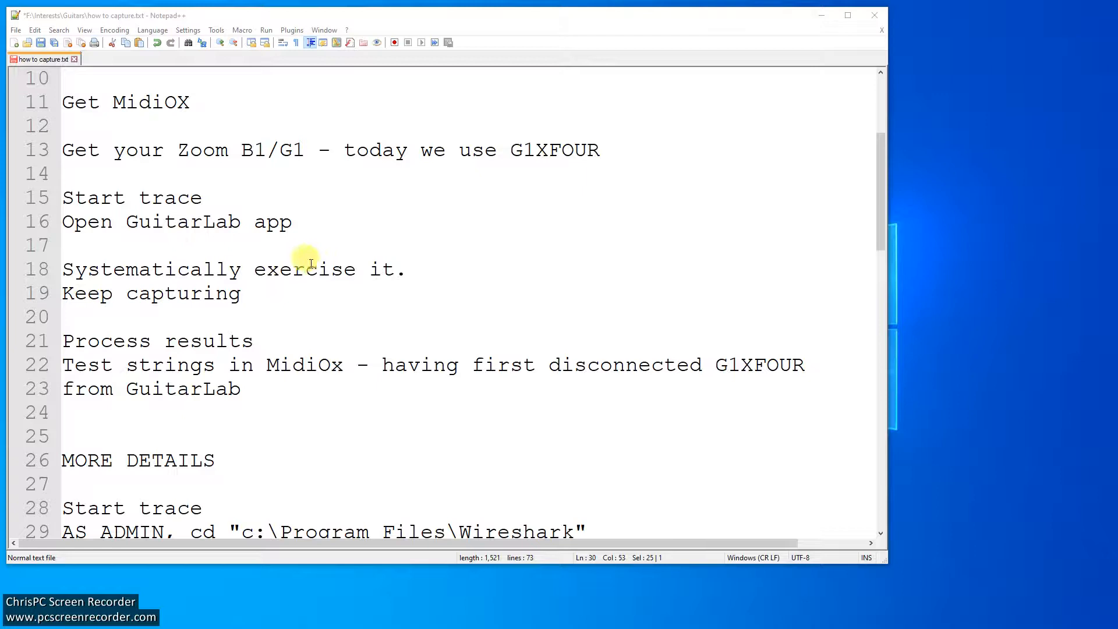
pyautogui.moveTo(228, 293)
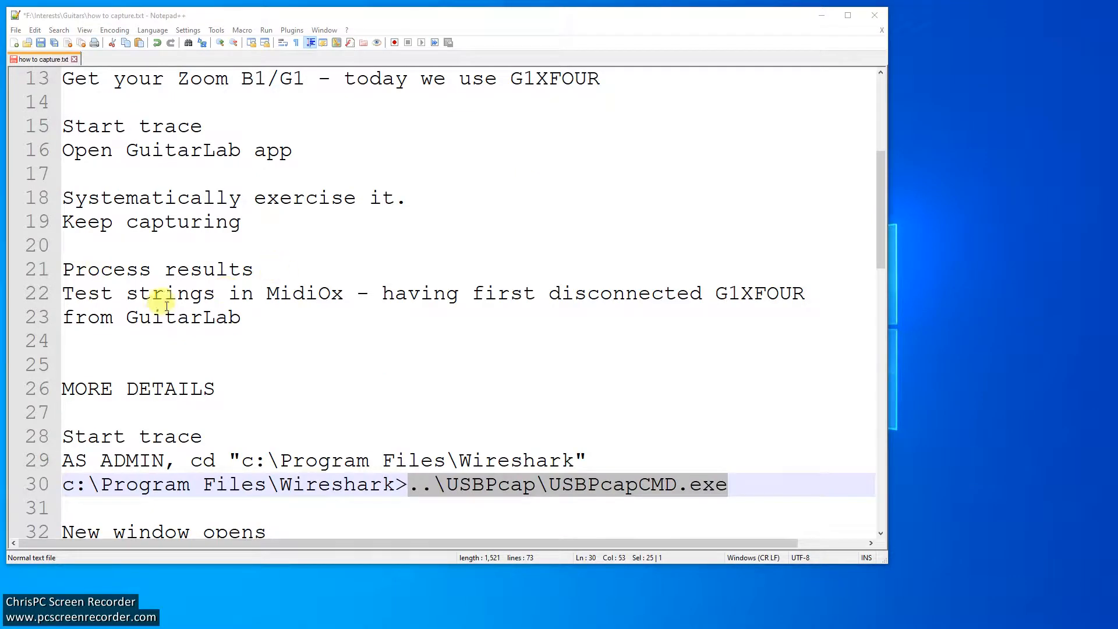
pyautogui.moveTo(340, 295)
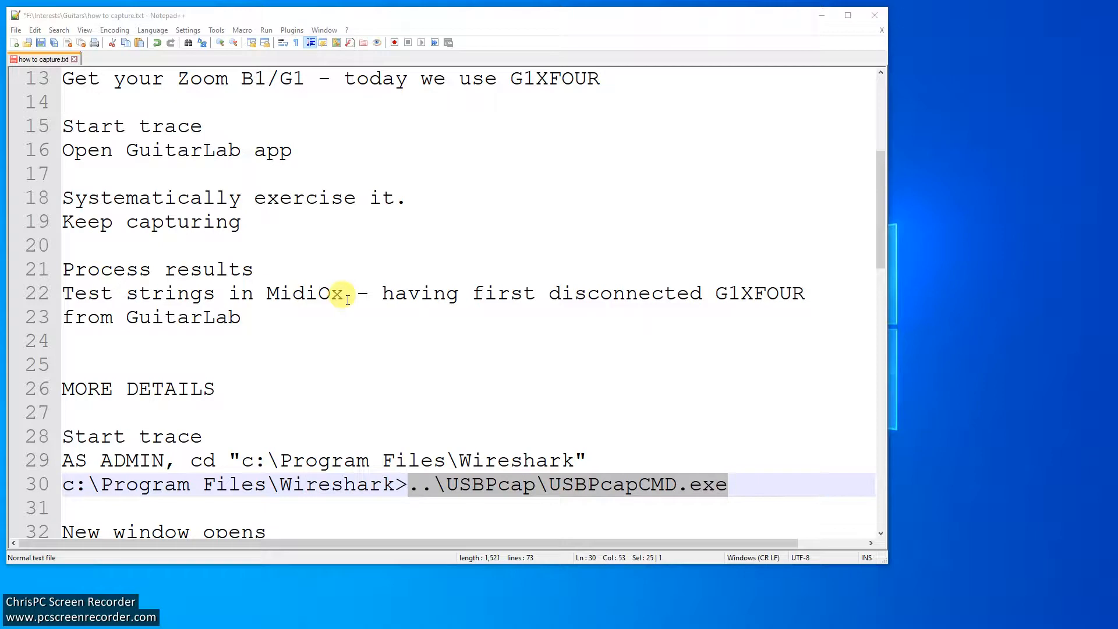
pyautogui.moveTo(767, 293)
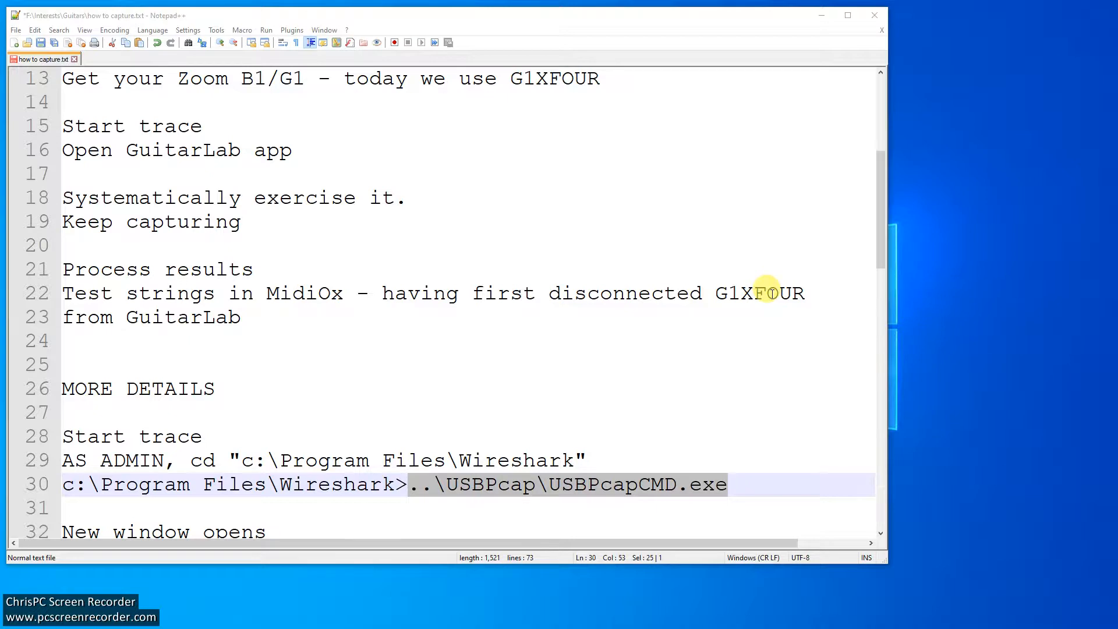
pyautogui.scroll(-3)
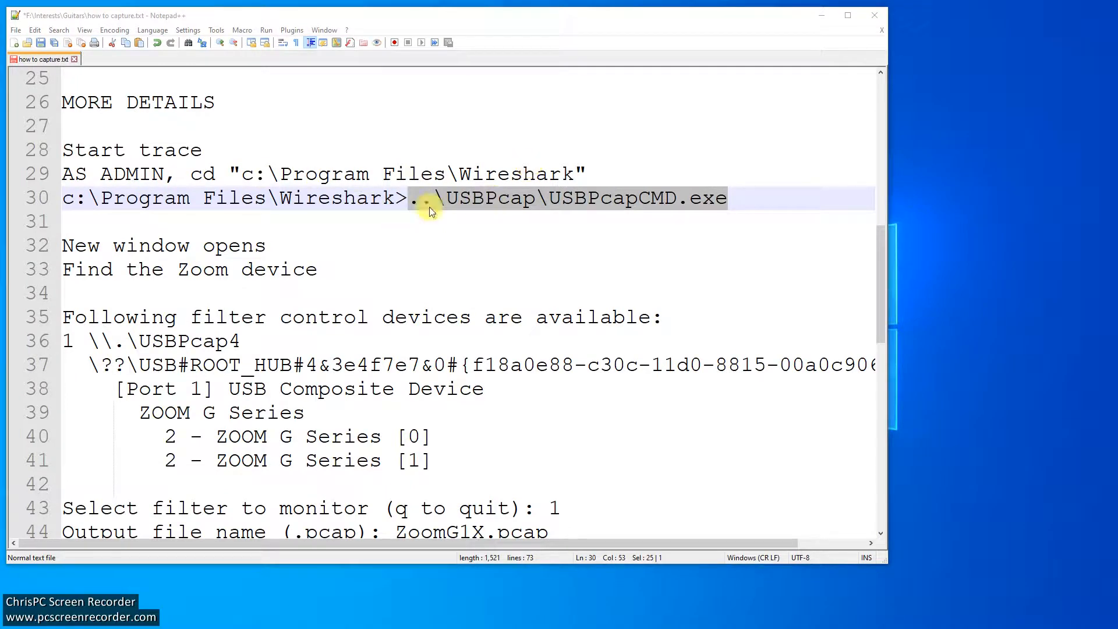
pyautogui.moveTo(606, 203)
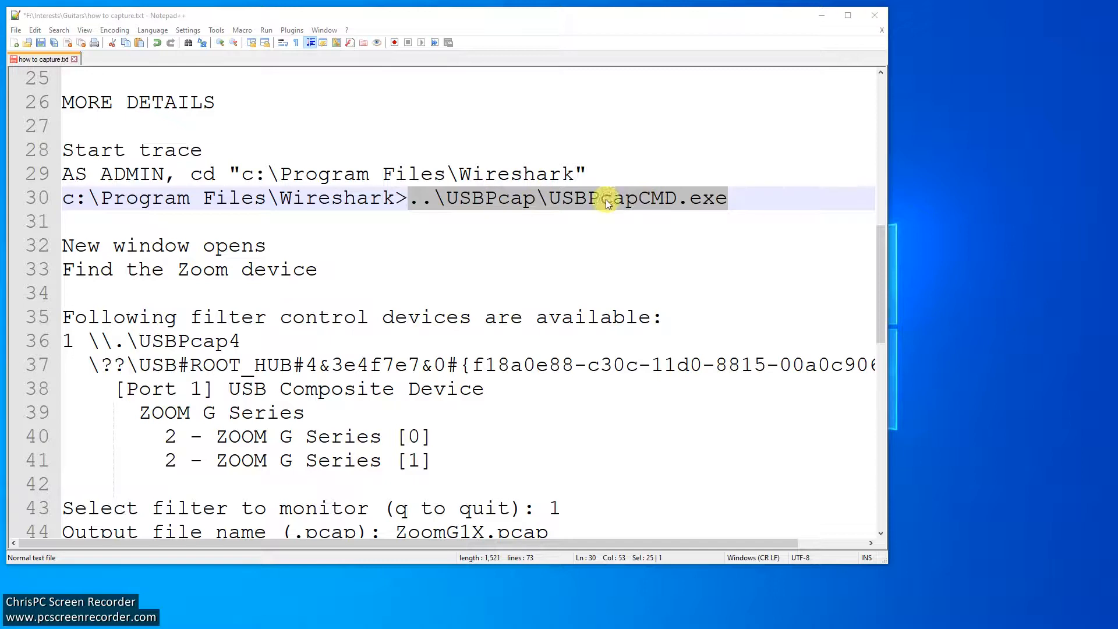
pyautogui.scroll(-3)
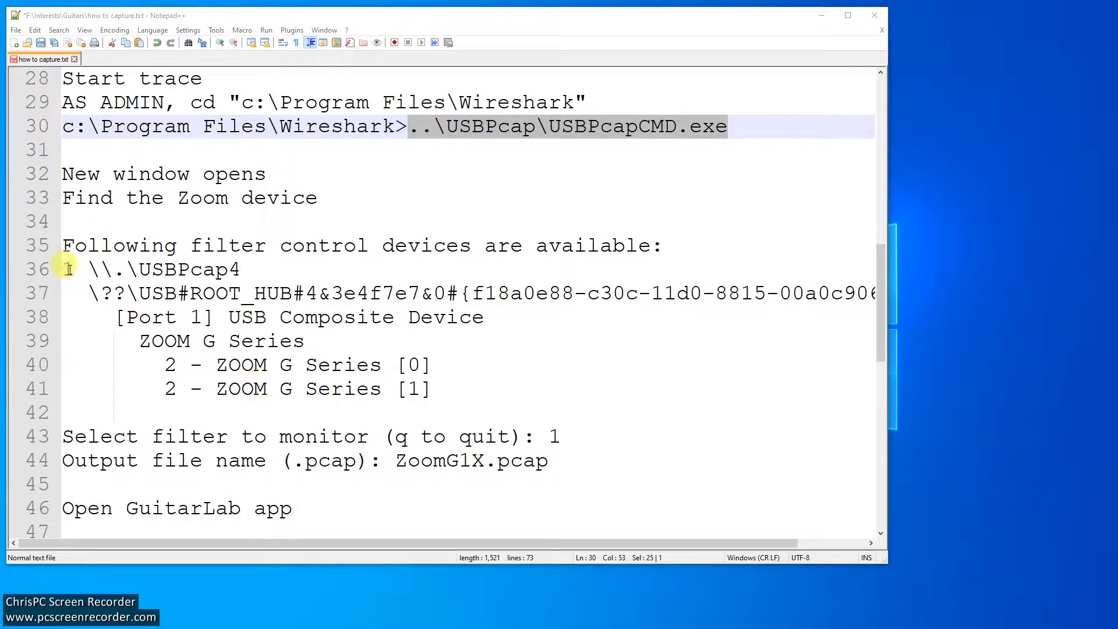
pyautogui.moveTo(552, 441)
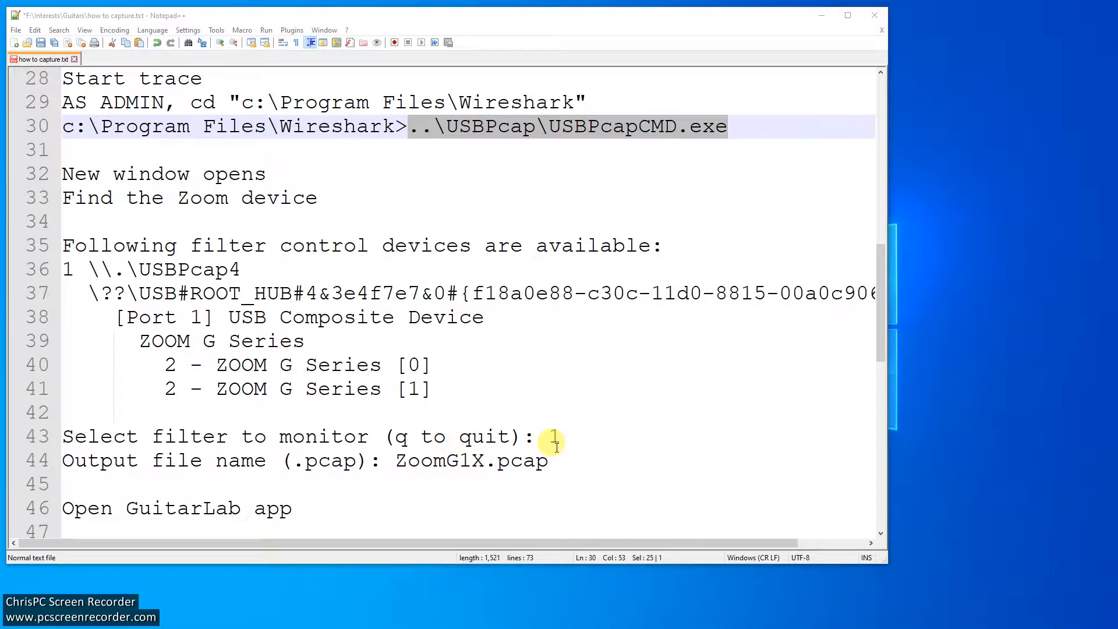
pyautogui.scroll(-3)
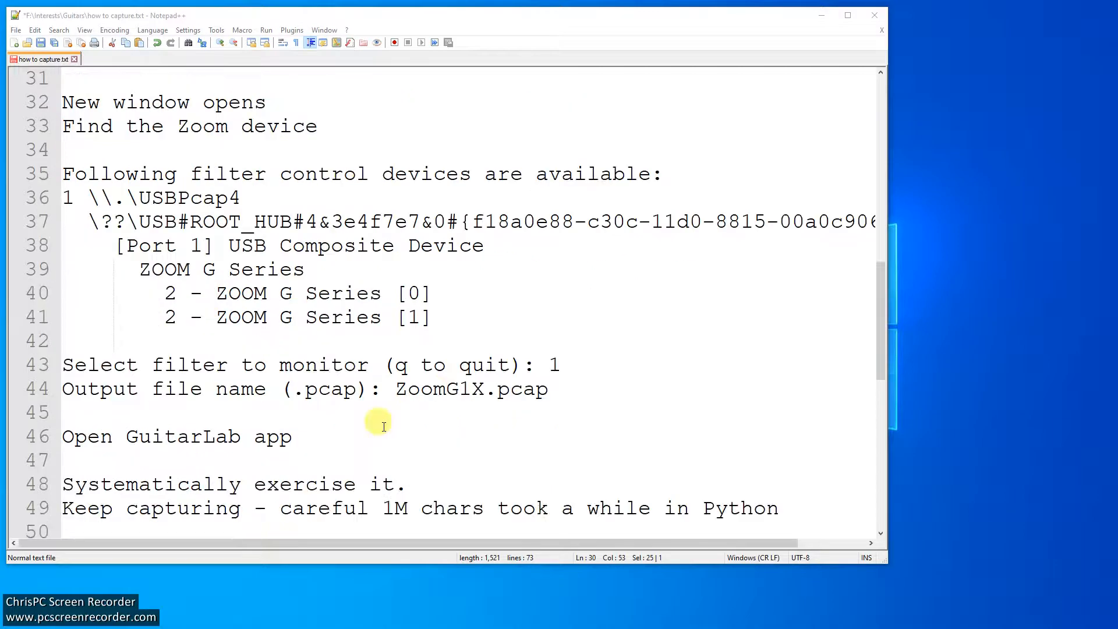
pyautogui.moveTo(497, 388)
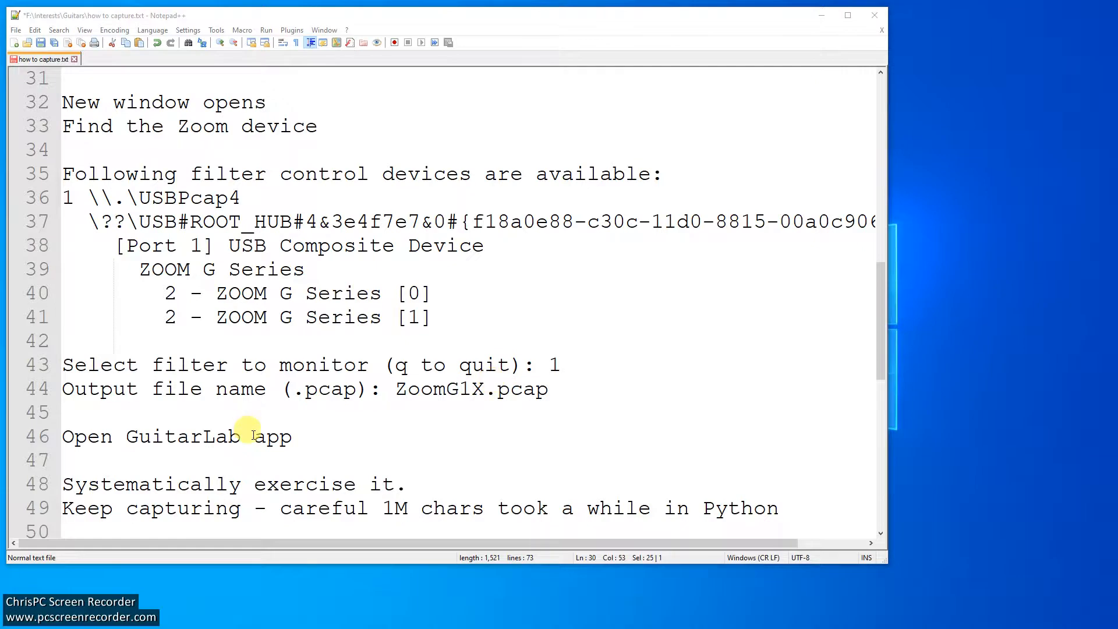
pyautogui.scroll(-3)
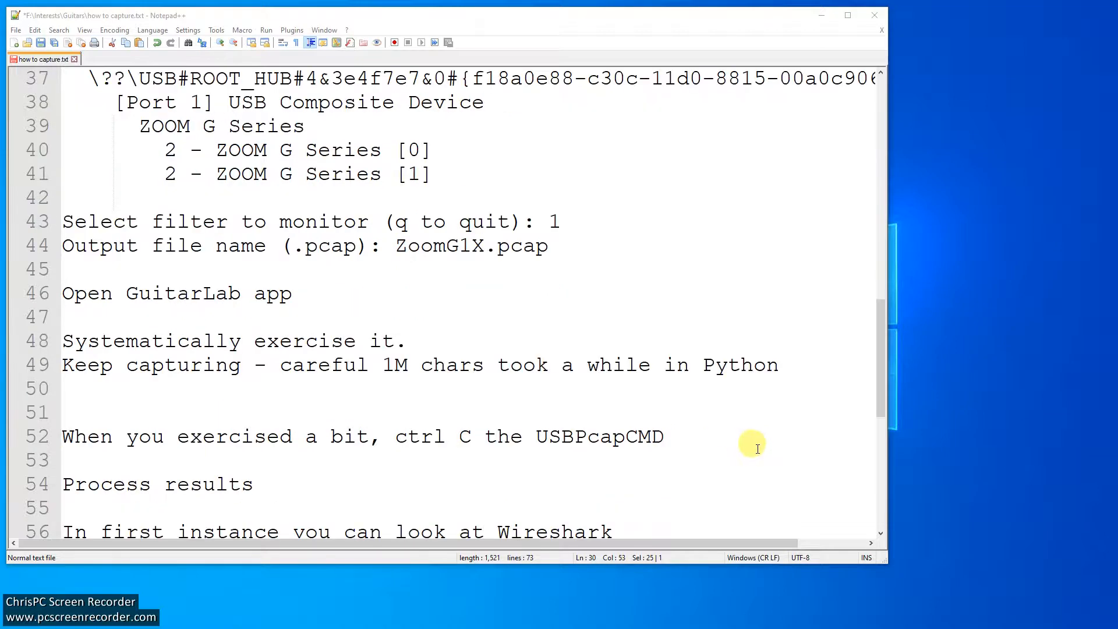
pyautogui.moveTo(349, 457)
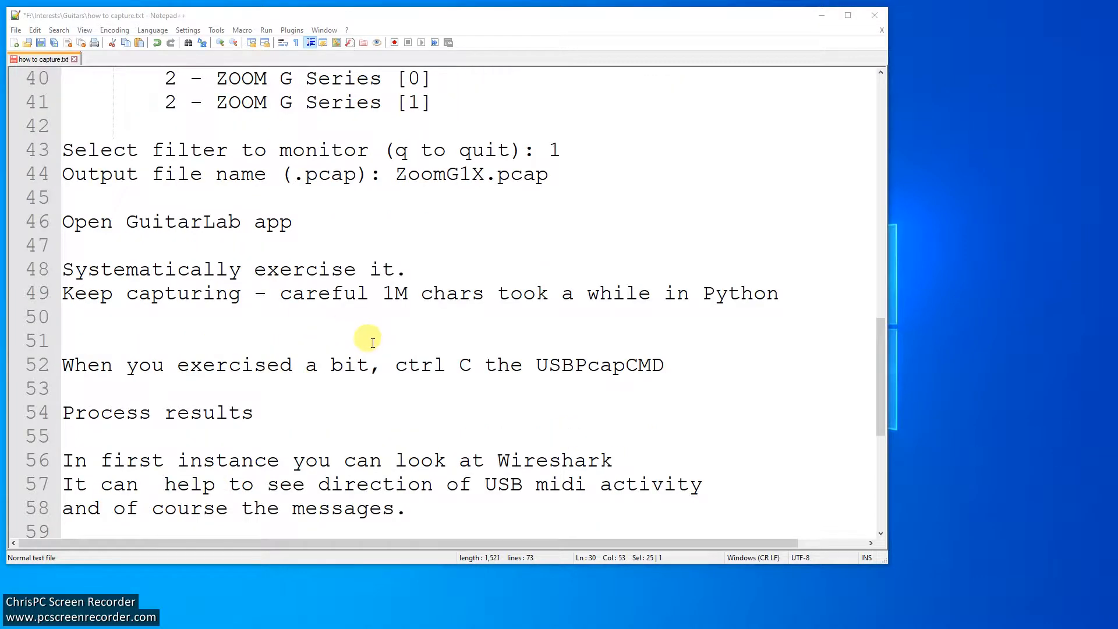
pyautogui.moveTo(371, 355)
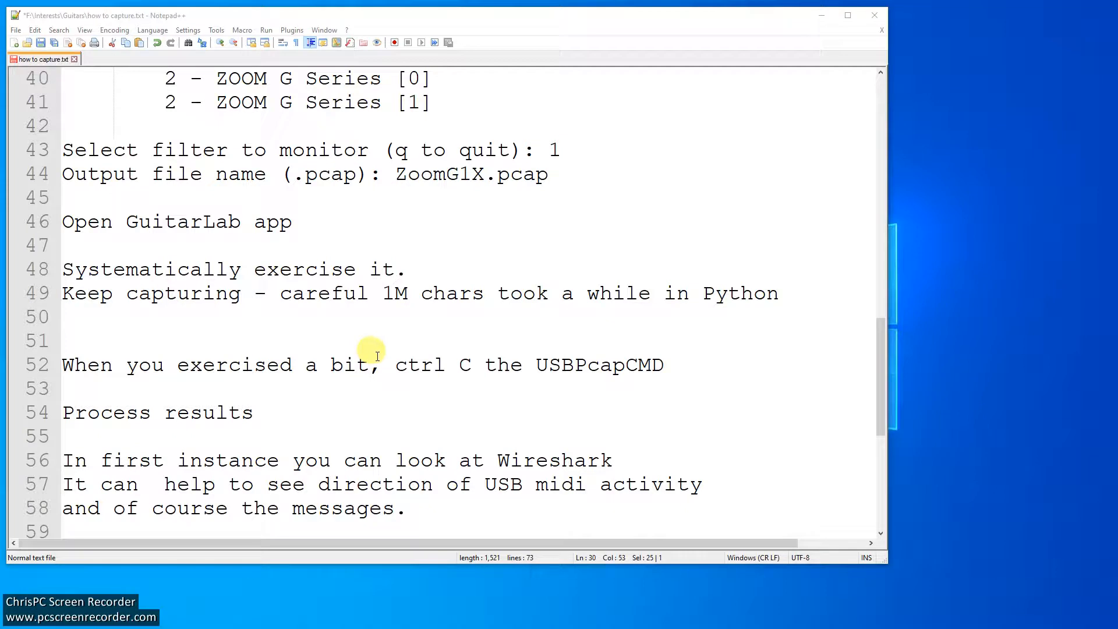
pyautogui.scroll(-3)
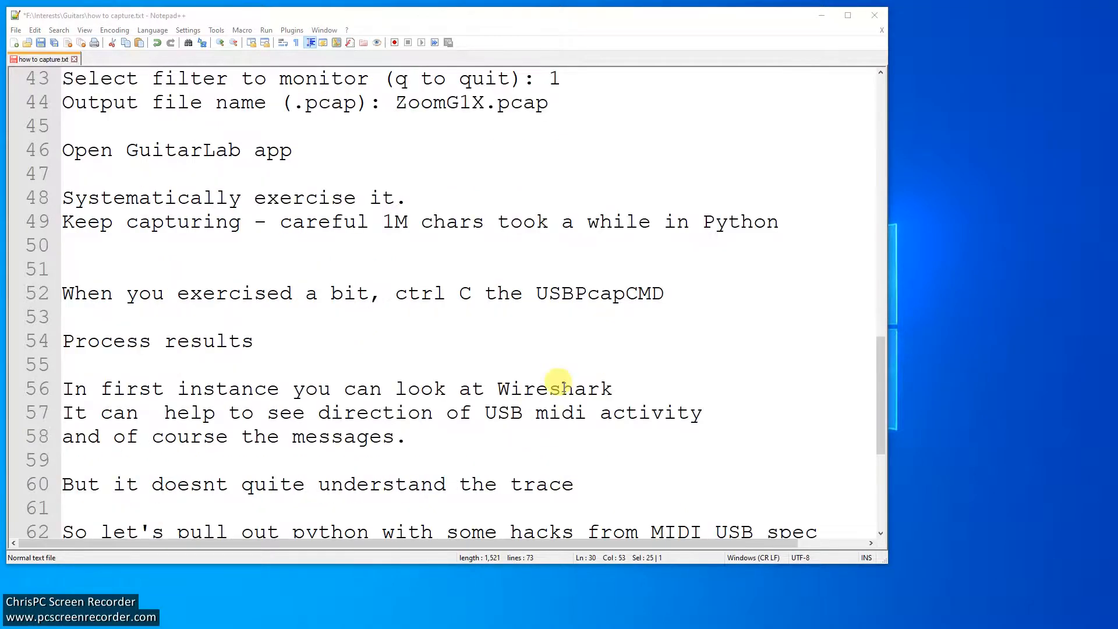
pyautogui.moveTo(273, 432)
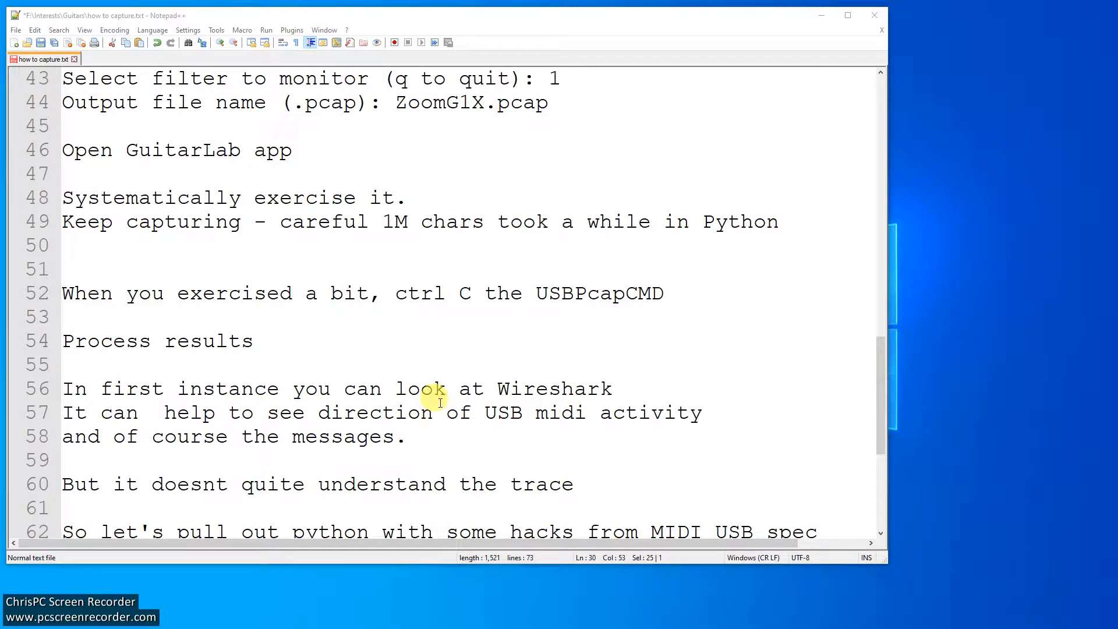
pyautogui.moveTo(531, 506)
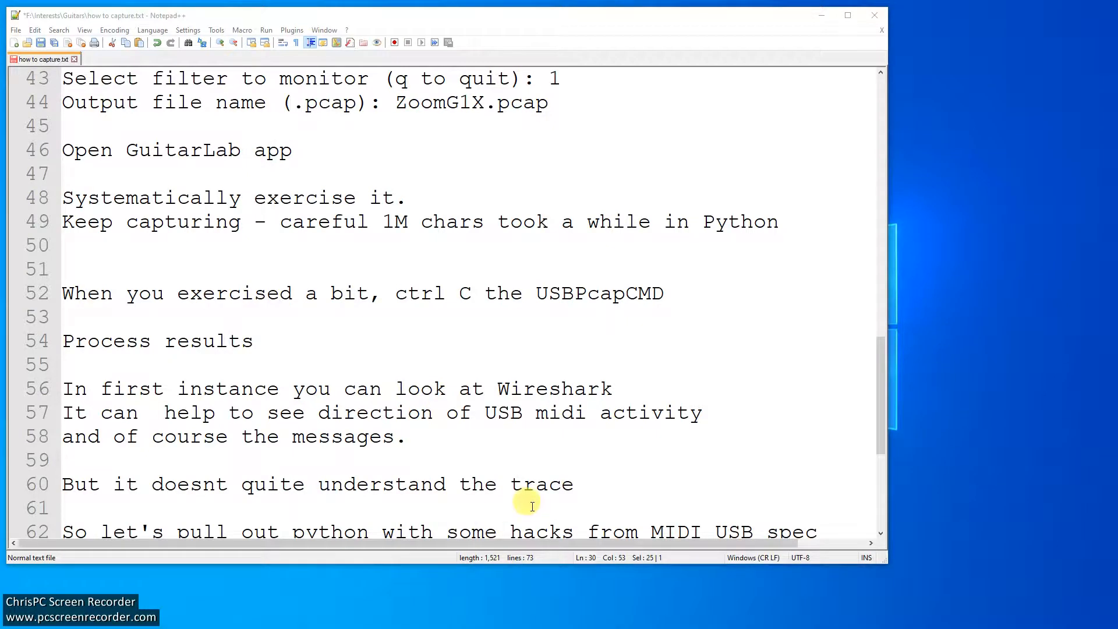
pyautogui.scroll(-3)
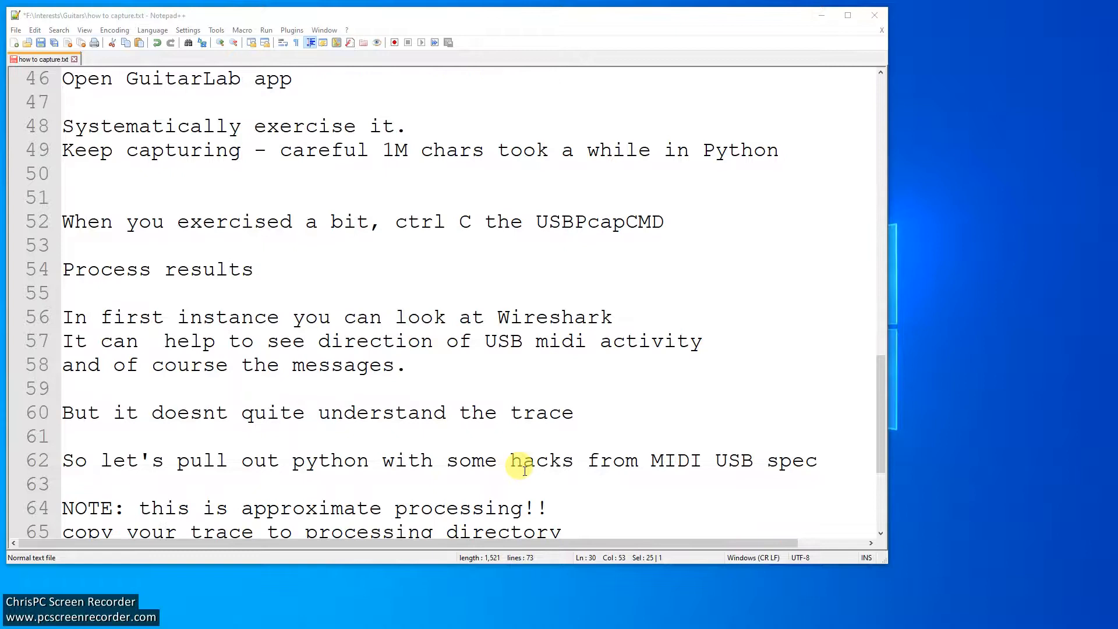
pyautogui.scroll(-3)
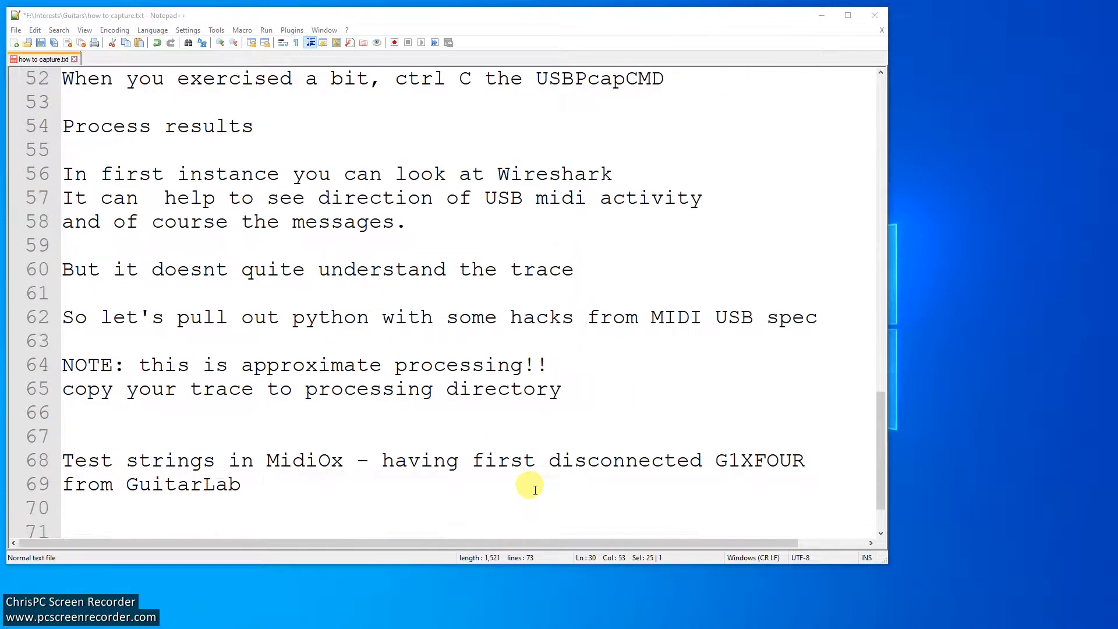
pyautogui.moveTo(308, 476)
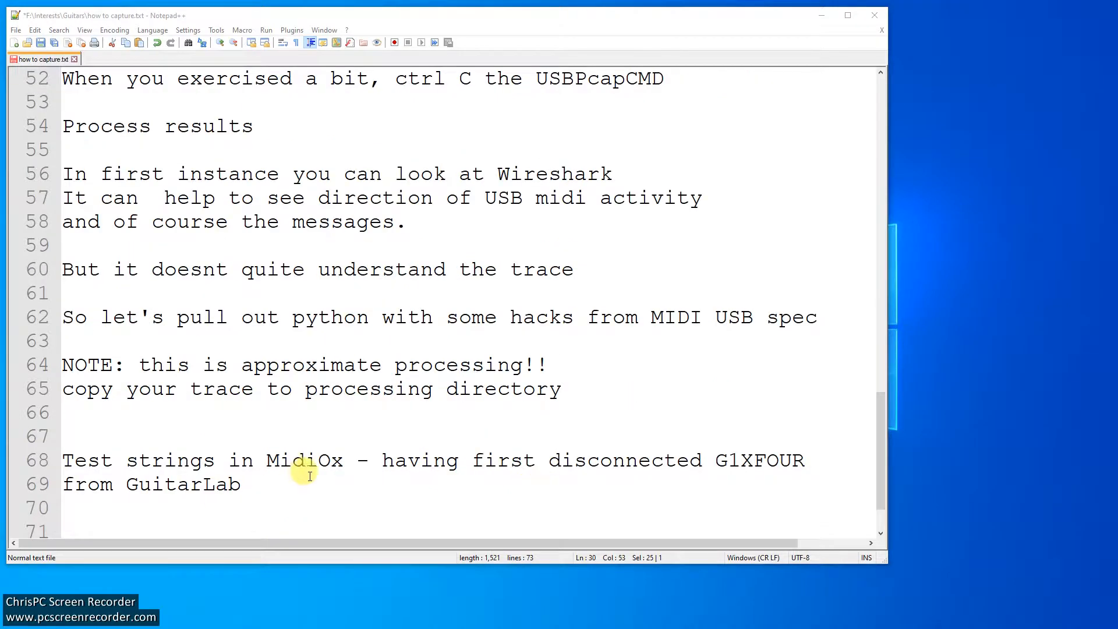
pyautogui.moveTo(419, 483)
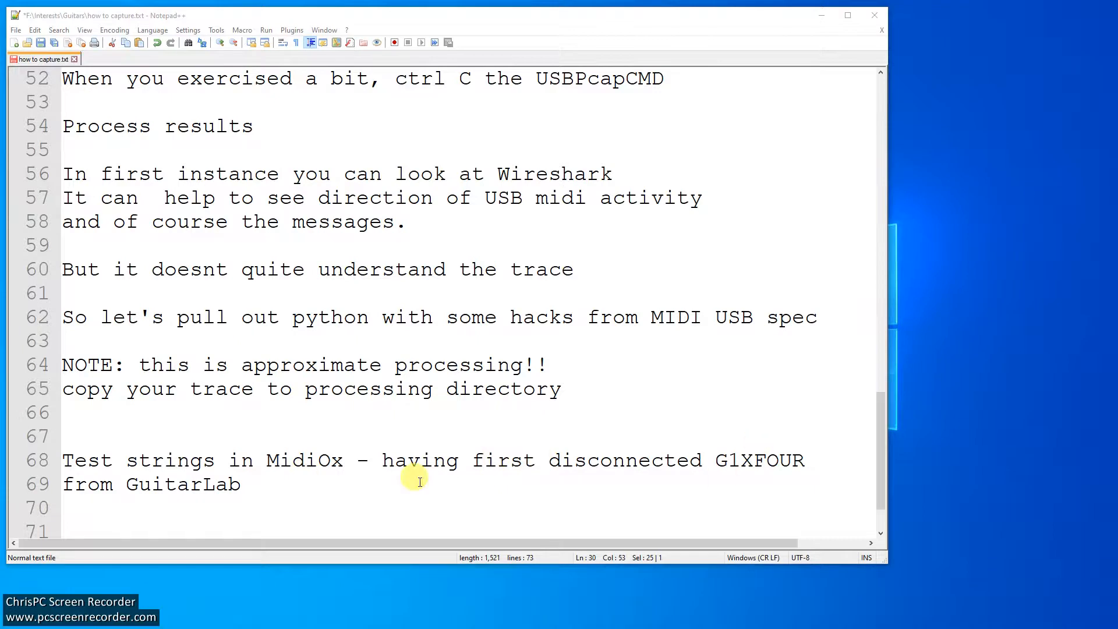
pyautogui.scroll(-3)
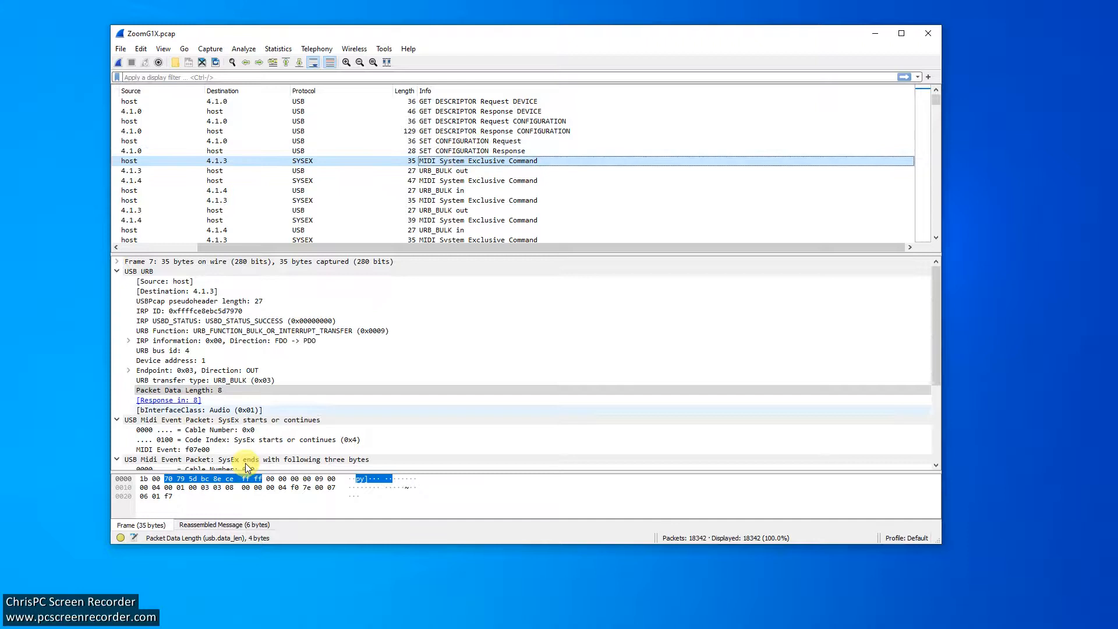
pyautogui.click(303, 487)
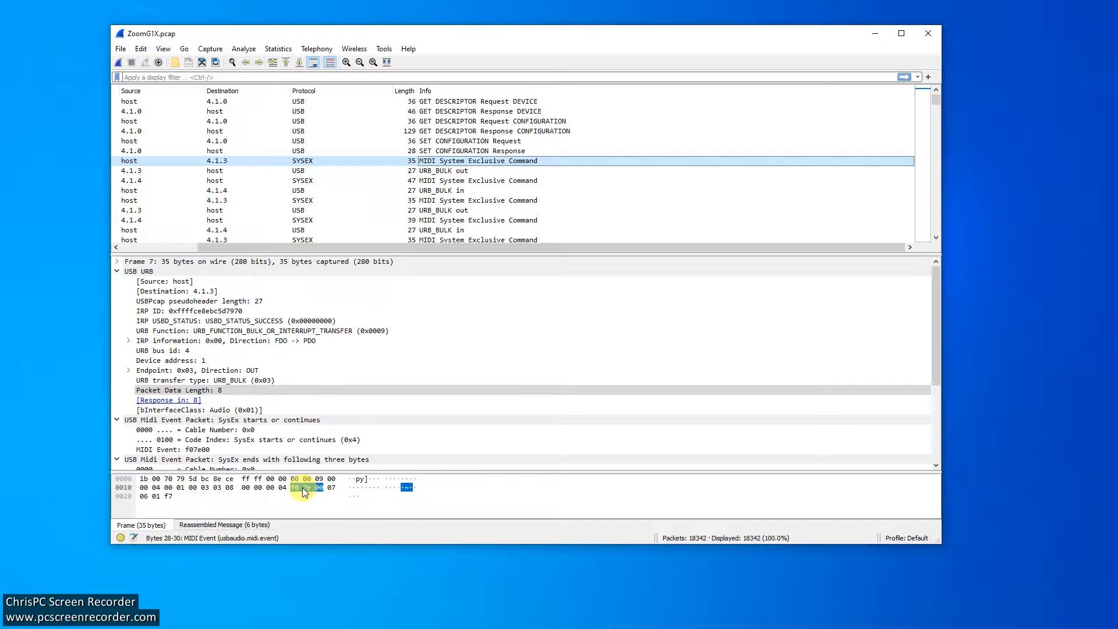
pyautogui.click(305, 487)
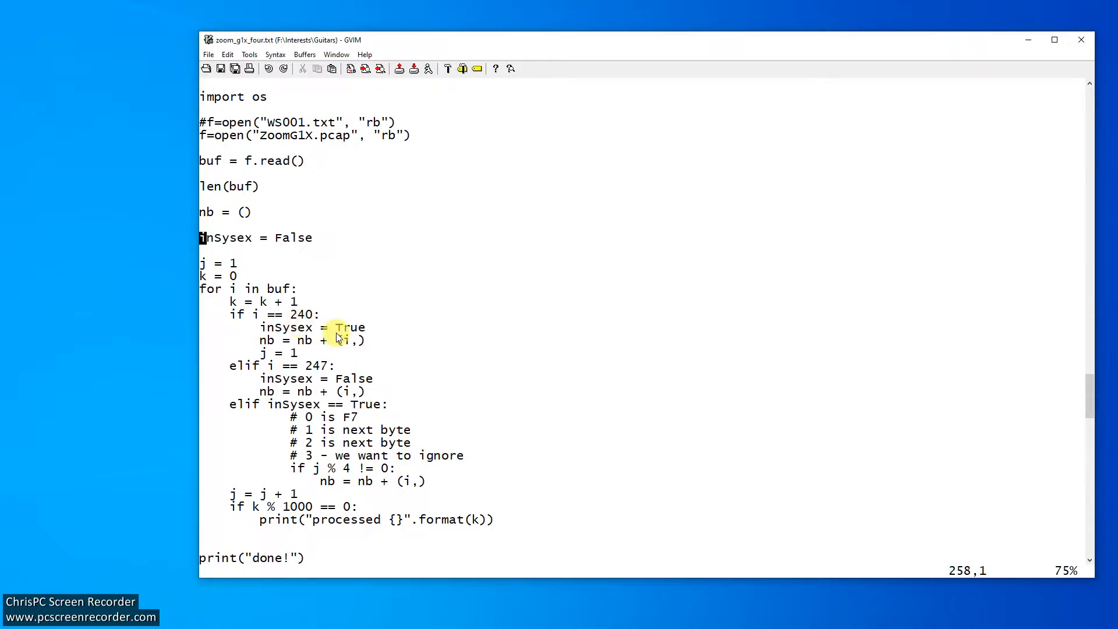
# - Scroll through the SysEx extraction loop and the ZoomSysex.txt writing code
pyautogui.scroll(-3)
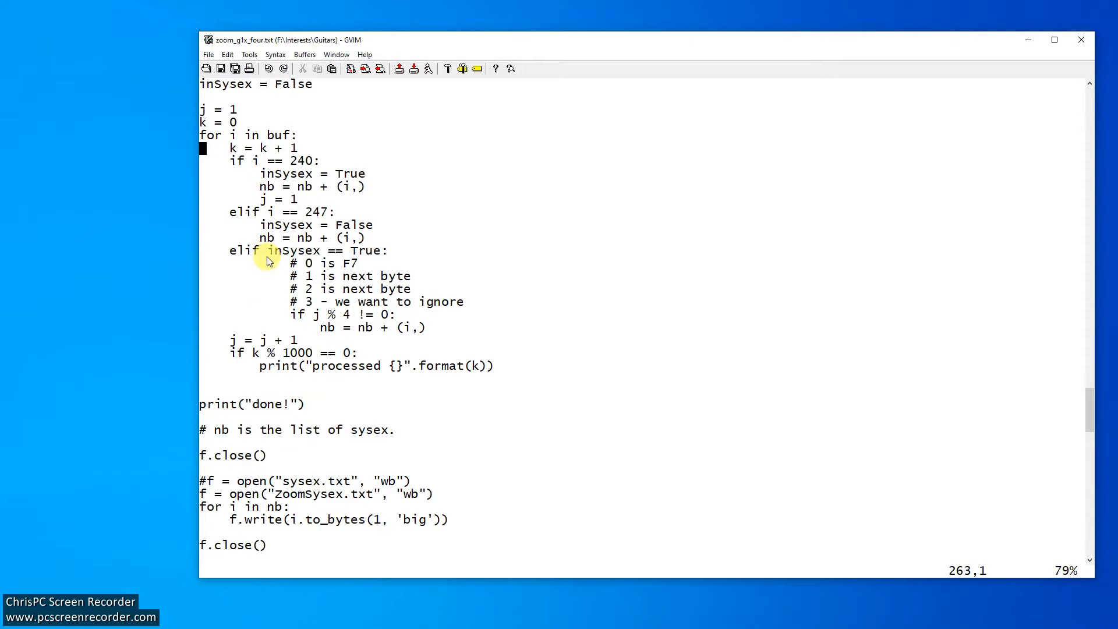
pyautogui.scroll(-3)
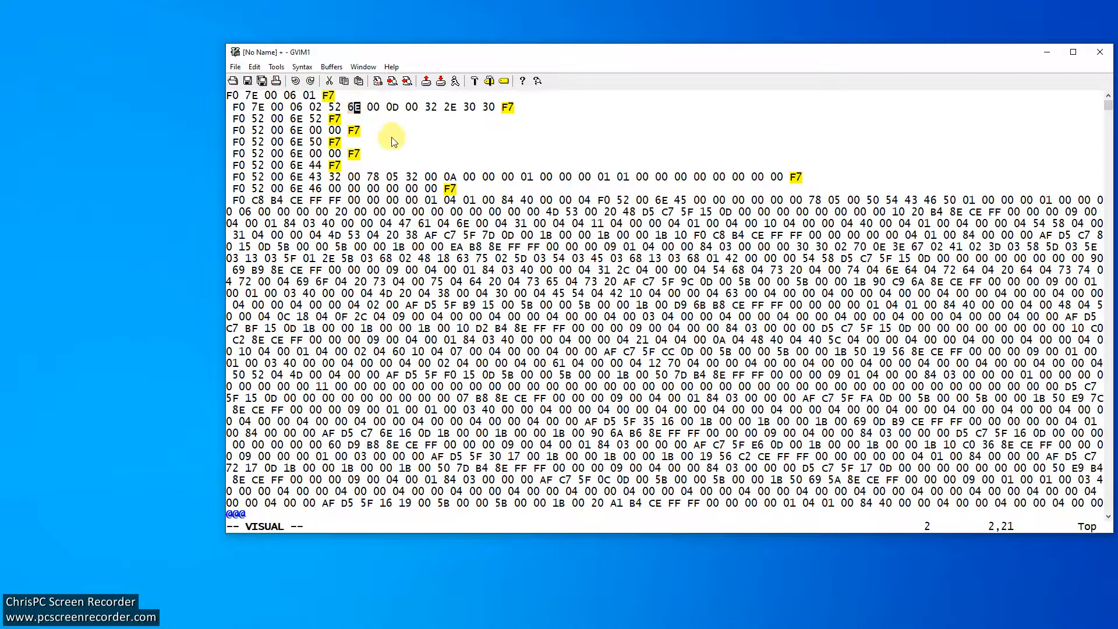
pyautogui.moveTo(339, 132)
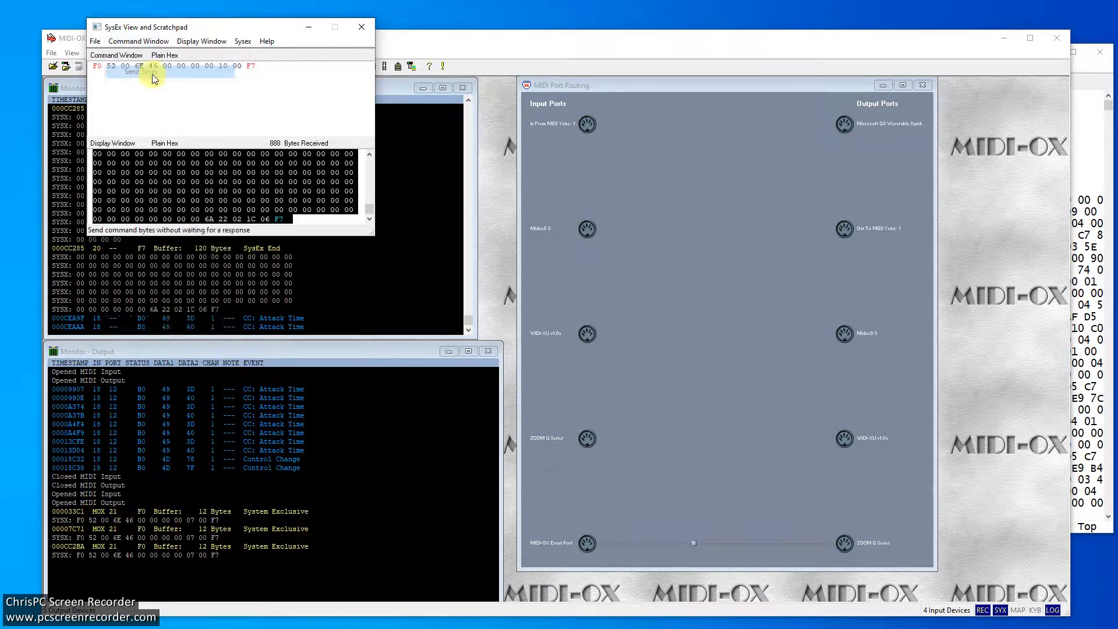
pyautogui.click(133, 71)
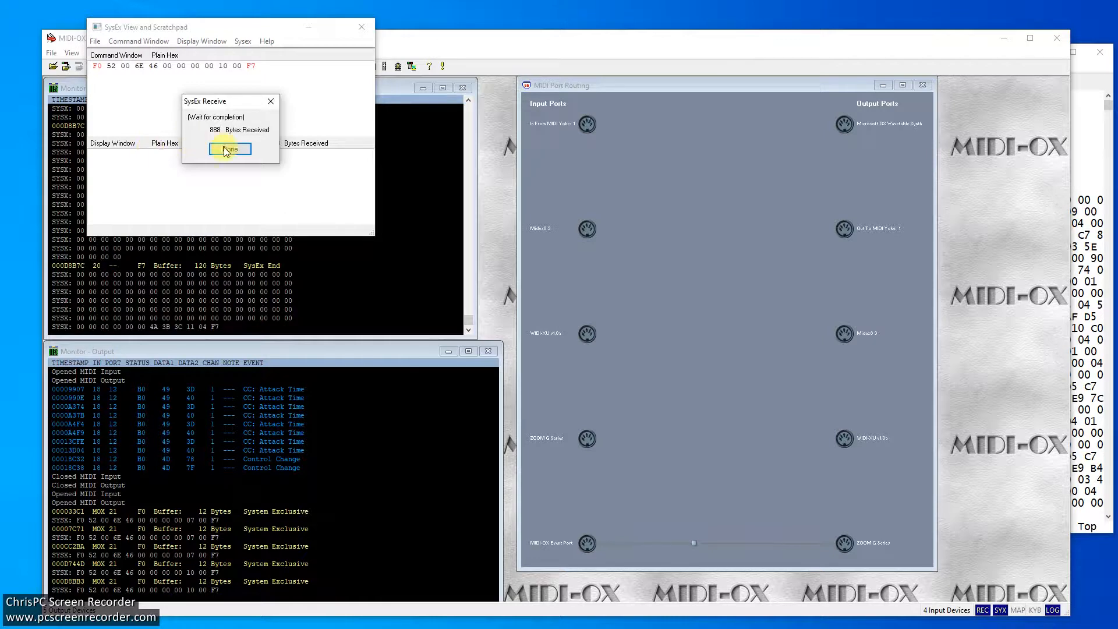